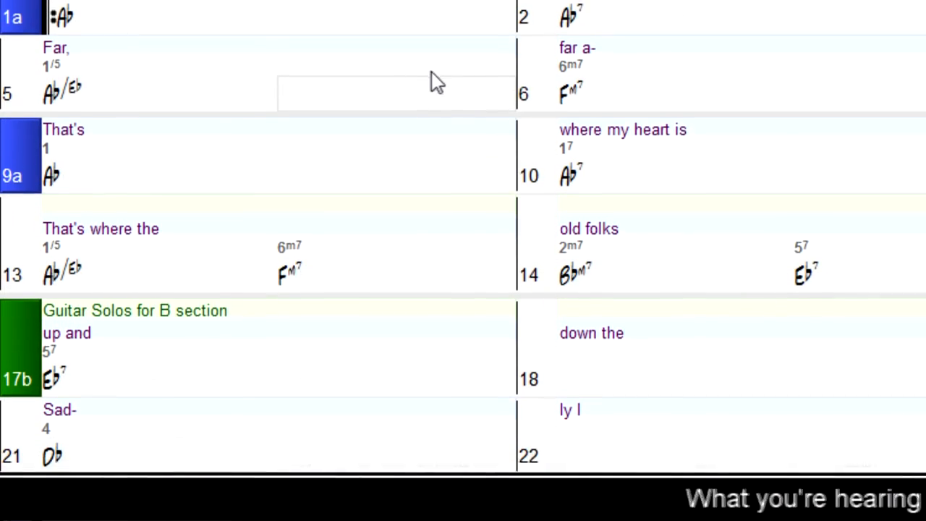
Save the song's tracks with guitar tablature as MusicXML
scroll(down, 3)
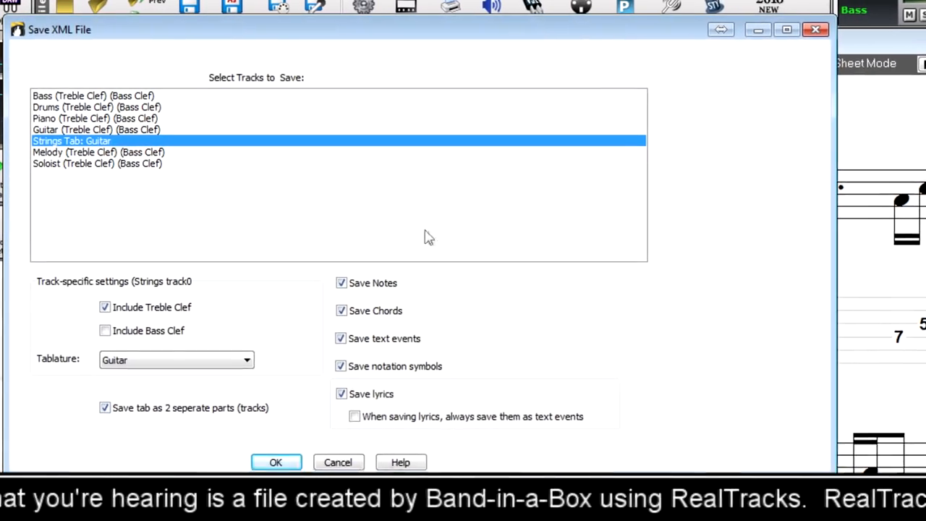
click(274, 463)
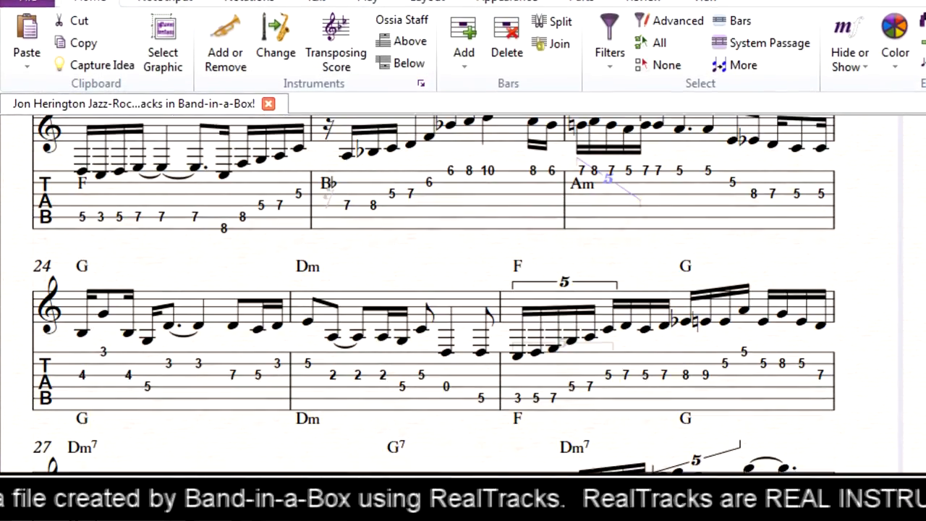
Bring up the Soloist generation options for the Pedal Steel Country Pop demo
scroll(down, 3)
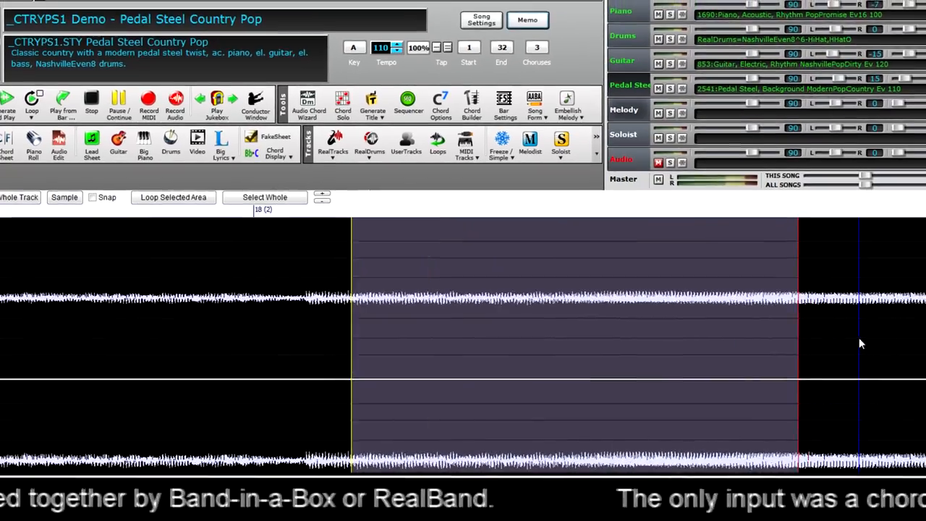
click(373, 22)
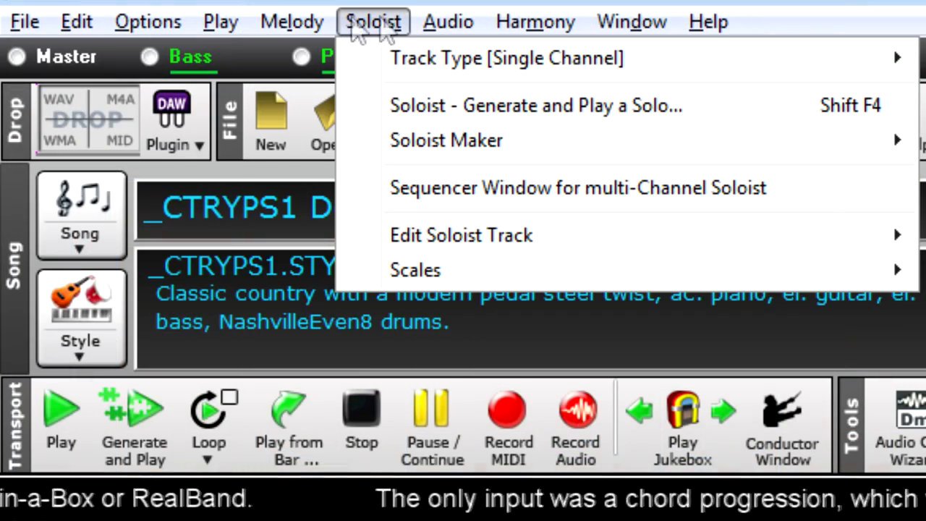
mouse_move(427, 140)
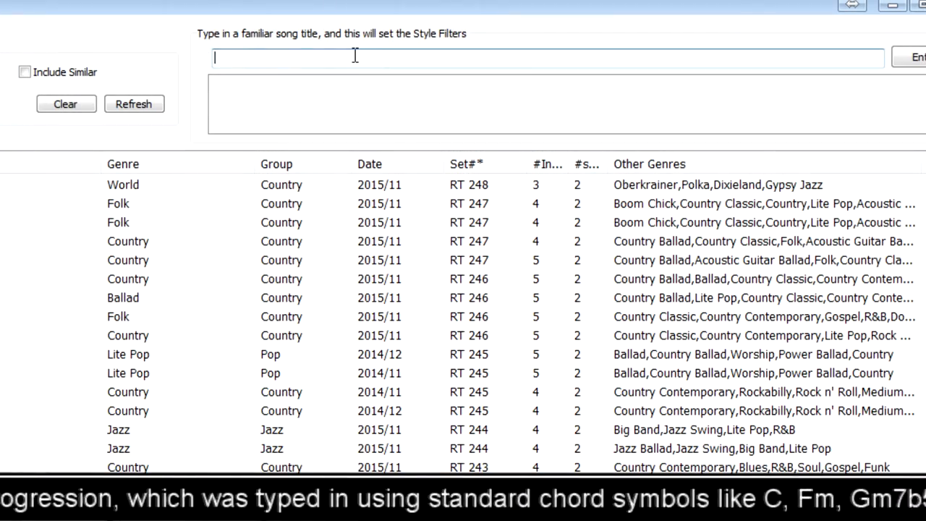
Enter 'back home in india' and pick (Back Home Again In) Indiana as the reference song
text(back h)
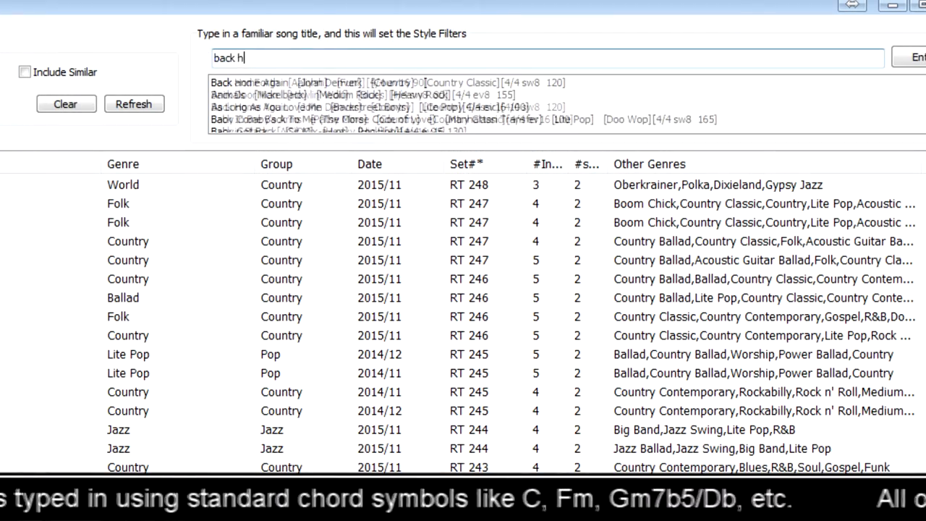
text(ome in ind)
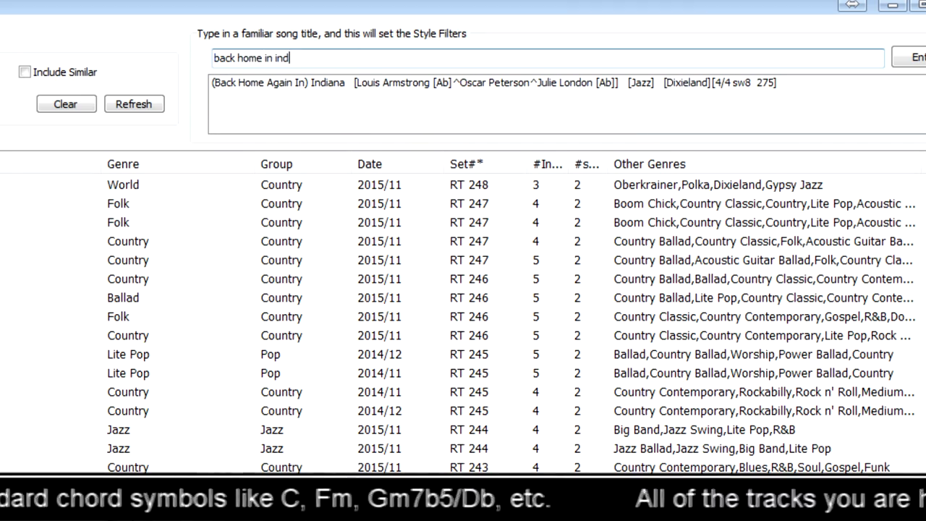
text(ia)
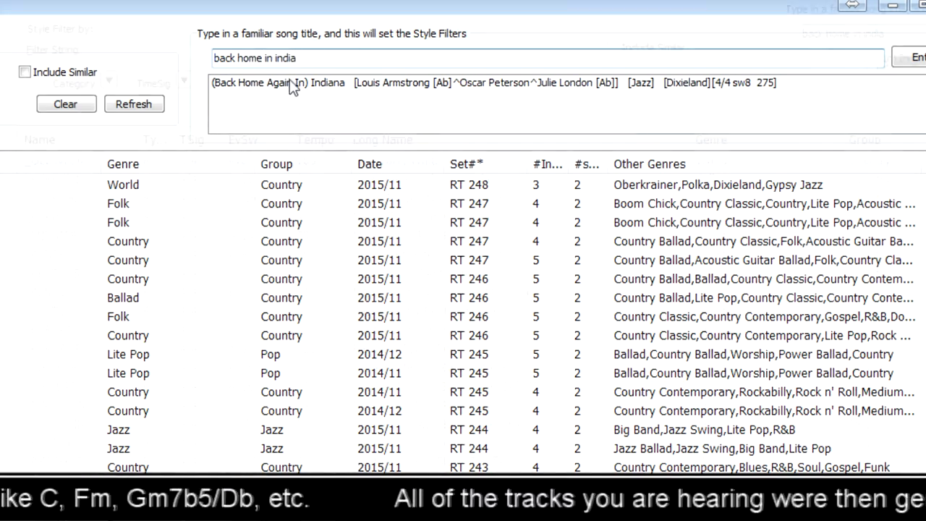
click(277, 82)
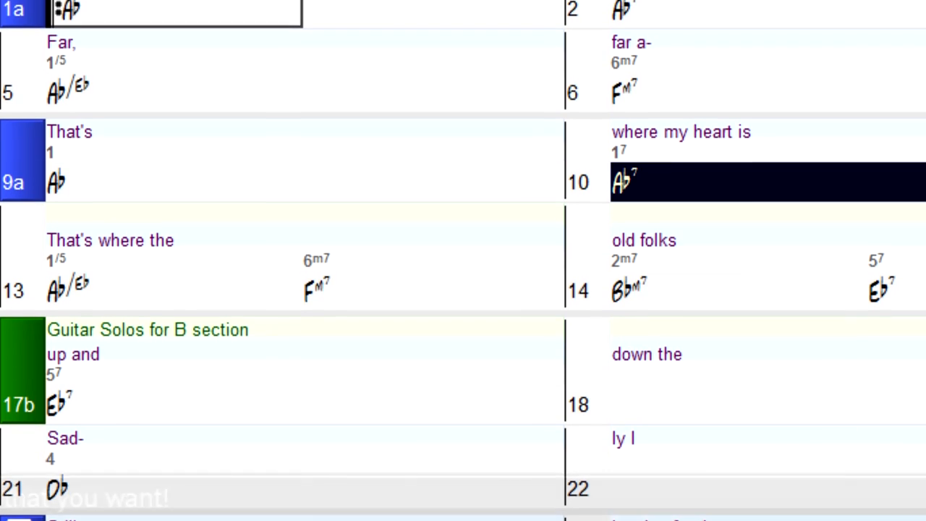
scroll(down, 3)
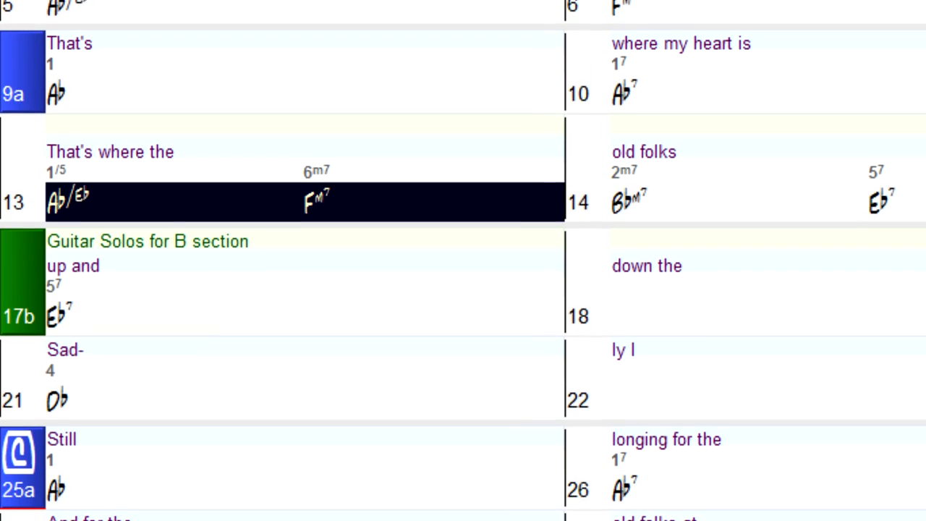
scroll(up, 3)
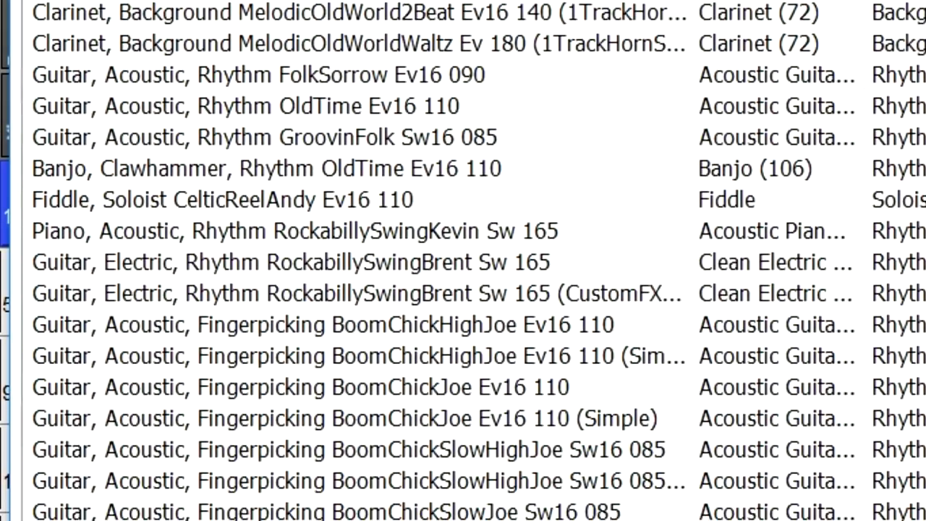
scroll(down, 3)
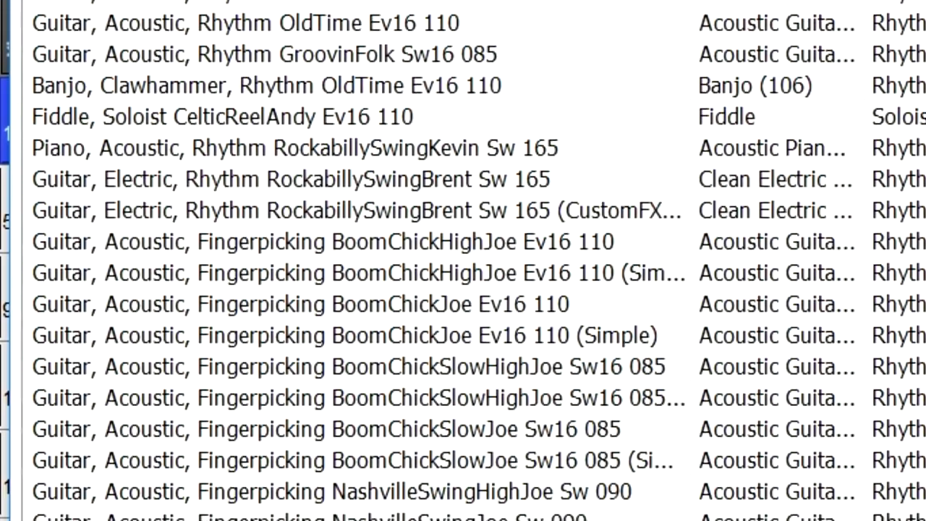
scroll(down, 3)
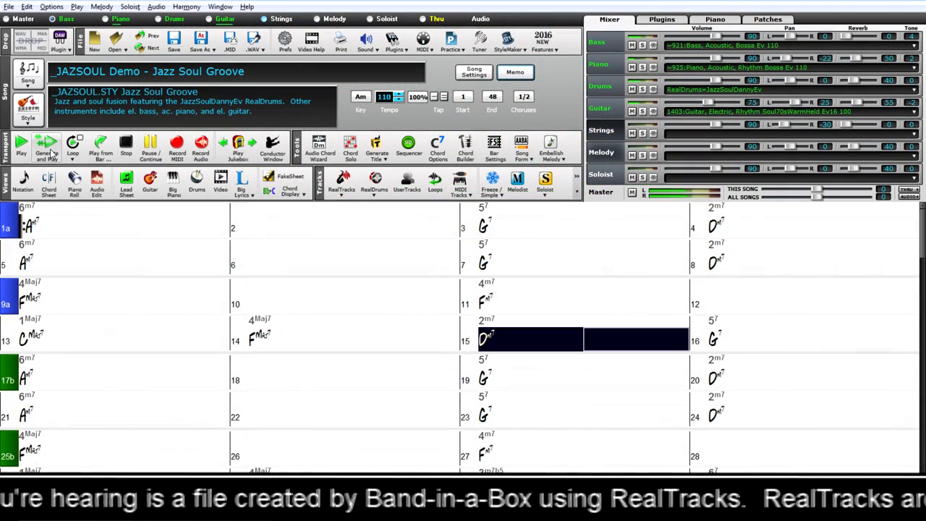
click(796, 340)
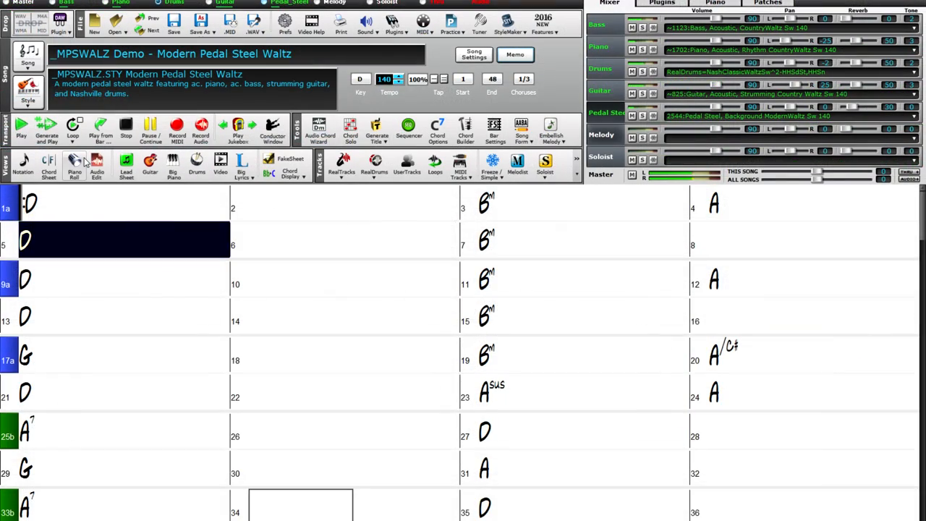
Show the Modern Pedal Steel Waltz bars on the guitar fretboard, then load the PUNKRK1 demo
click(584, 240)
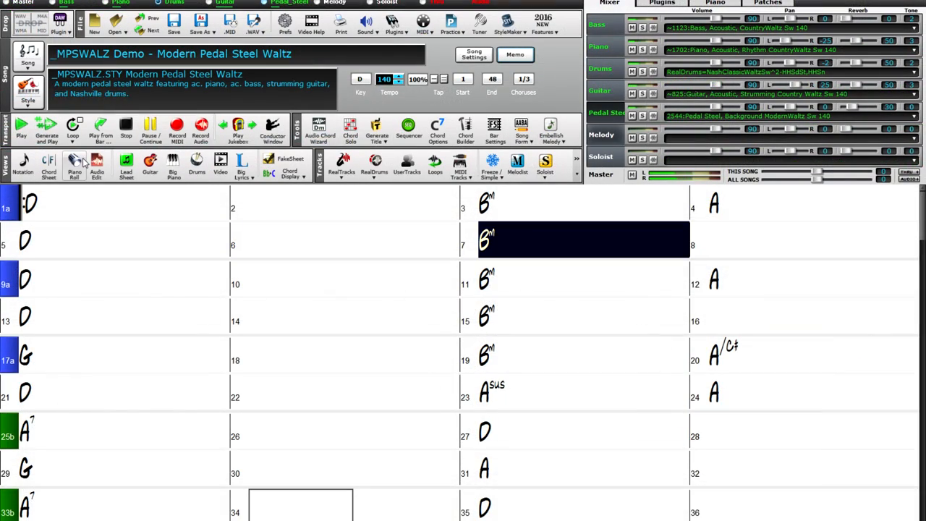
click(813, 240)
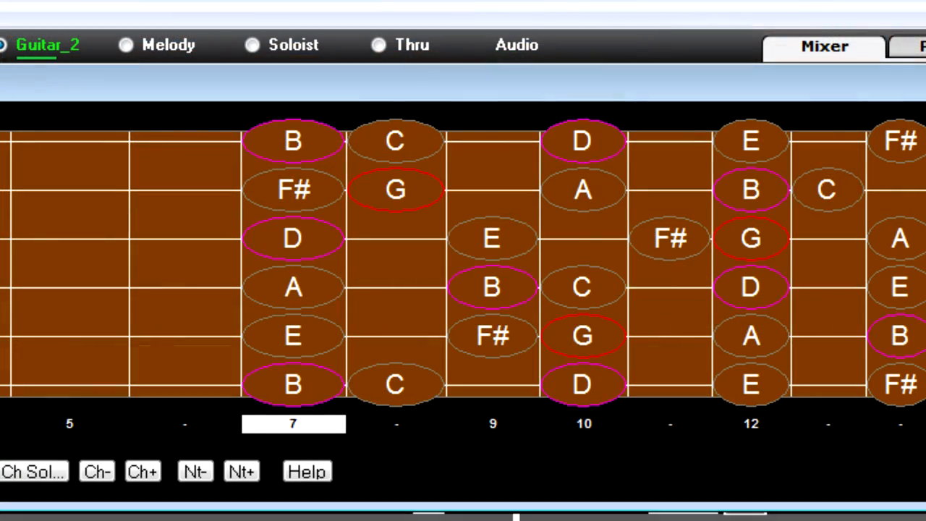
click(292, 286)
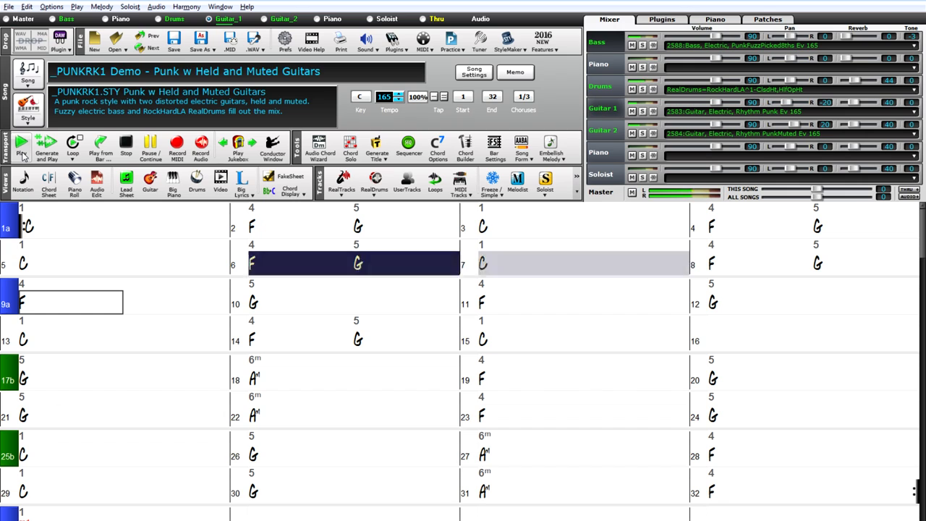
Load the SPTRIO4 Ev16 Soul Pop Trio demo and select its chord sheet
click(789, 263)
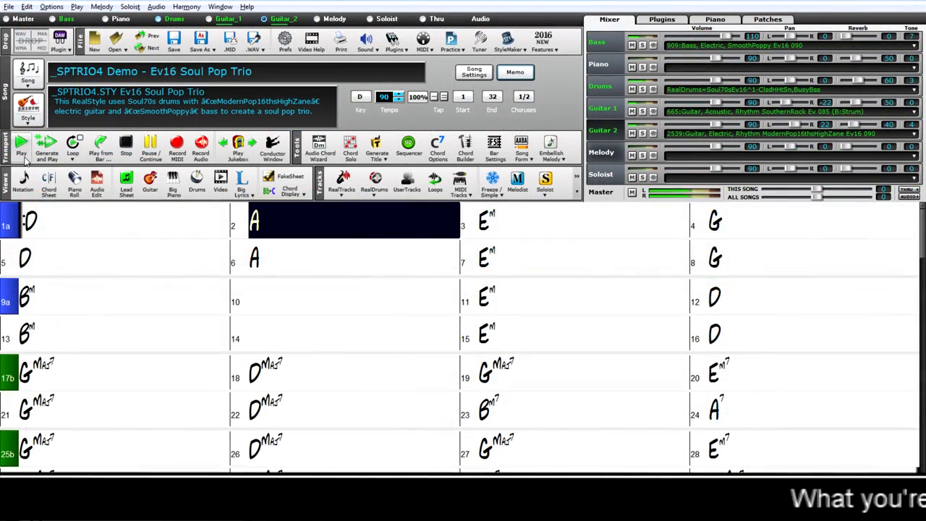
click(582, 220)
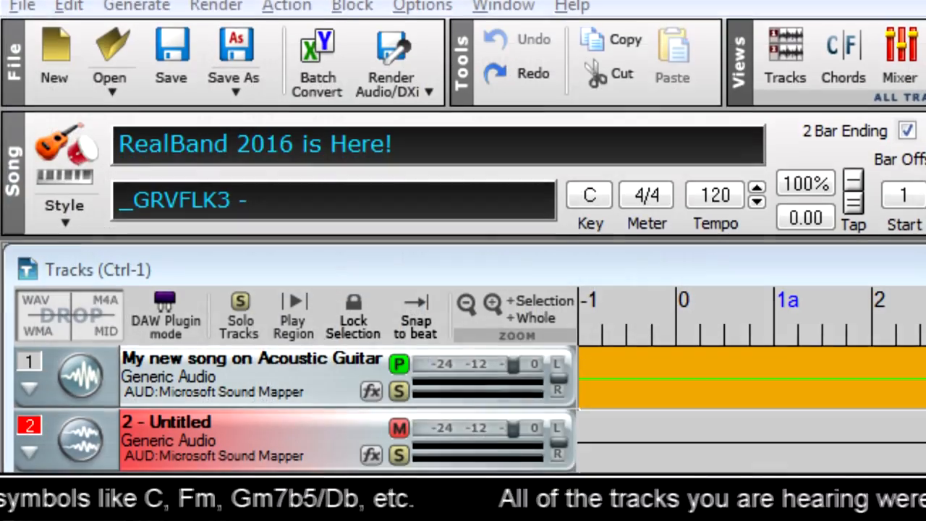
Scroll the RealBand 2016 Tracks window showing the acoustic guitar audio track
scroll(down, 3)
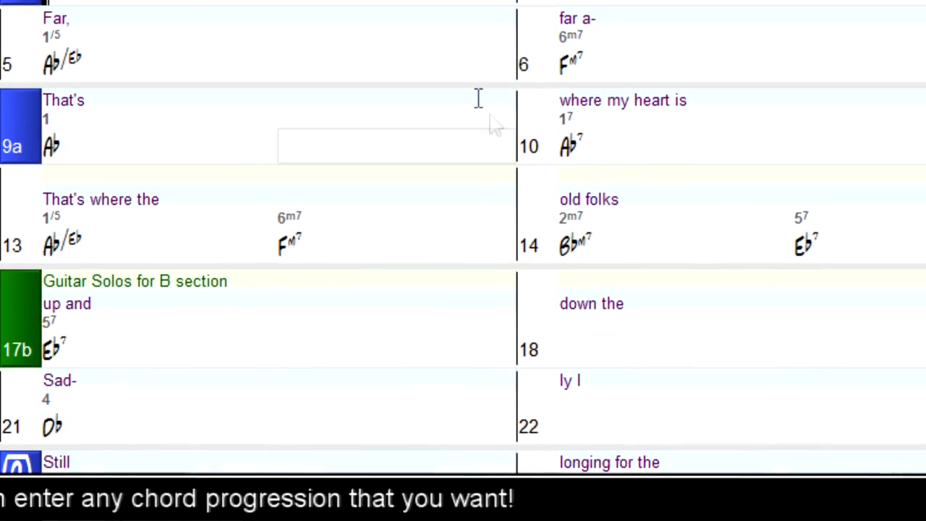
Scroll down the lyric chord sheet in Band-in-a-Box
scroll(down, 3)
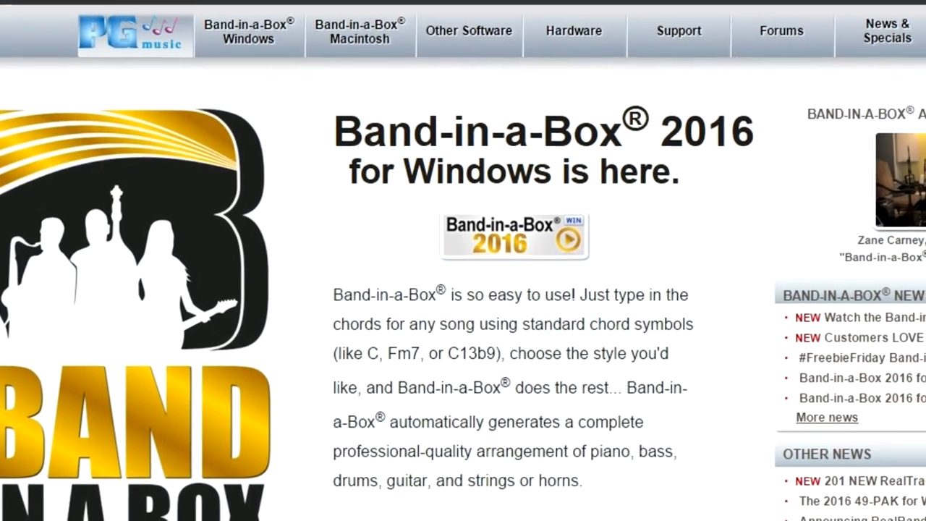
Scroll the pgmusic.com Band-in-a-Box 2016 page, then the RESFOLK demo chord chart
scroll(down, 3)
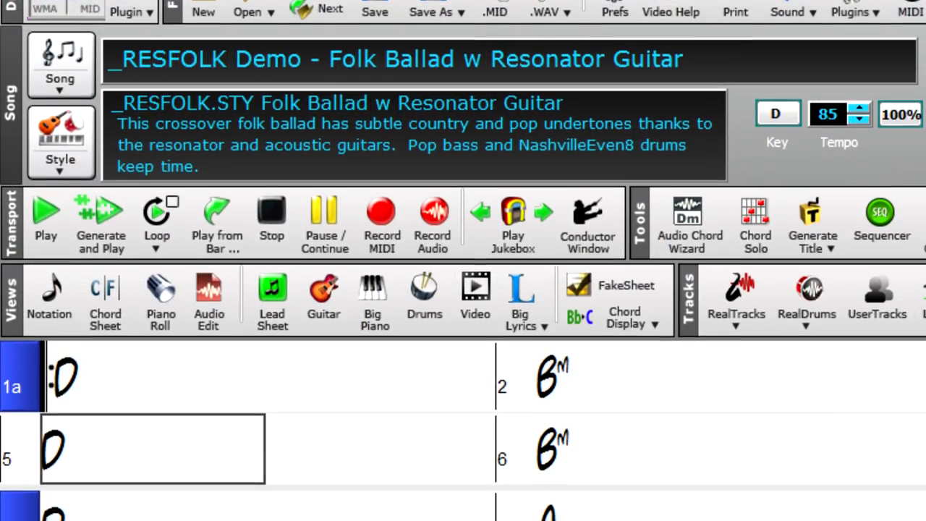
scroll(down, 3)
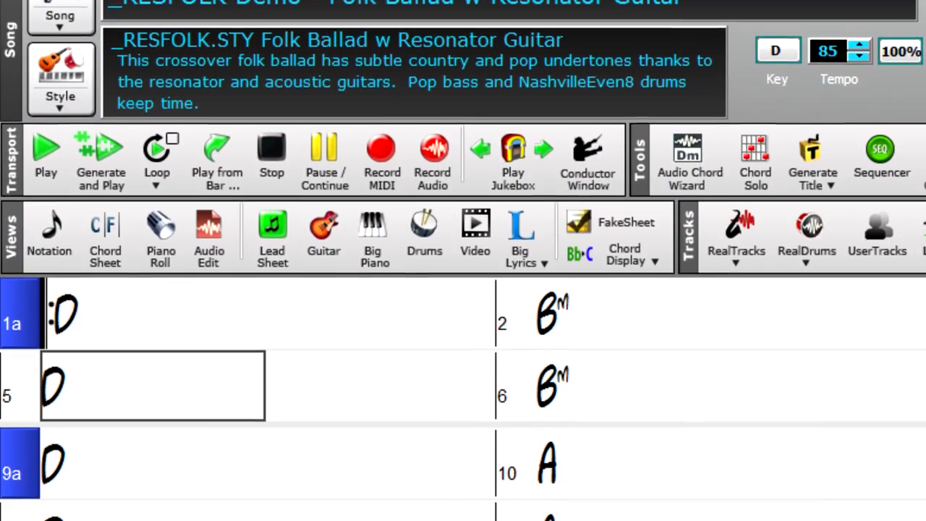